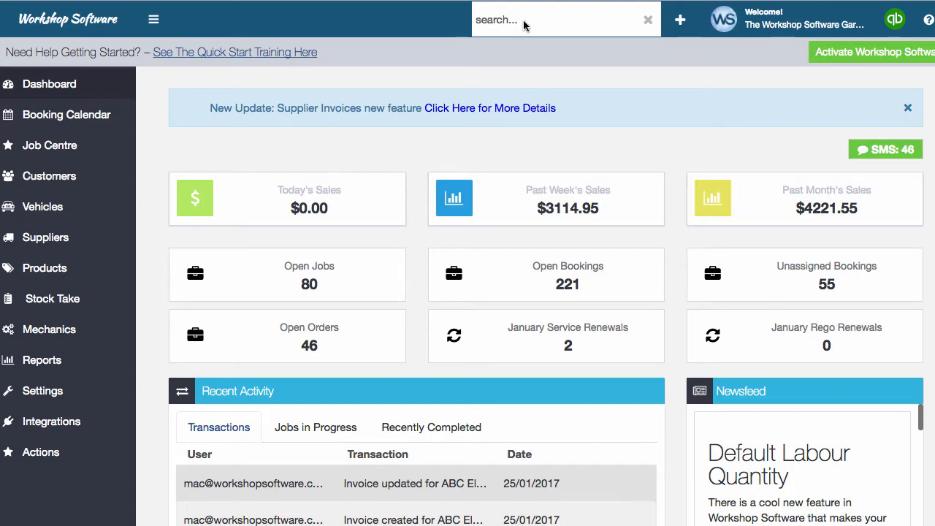
# Step: Find and load the ABC Electrical customer record by searching 'abc'
pyautogui.write('abc')
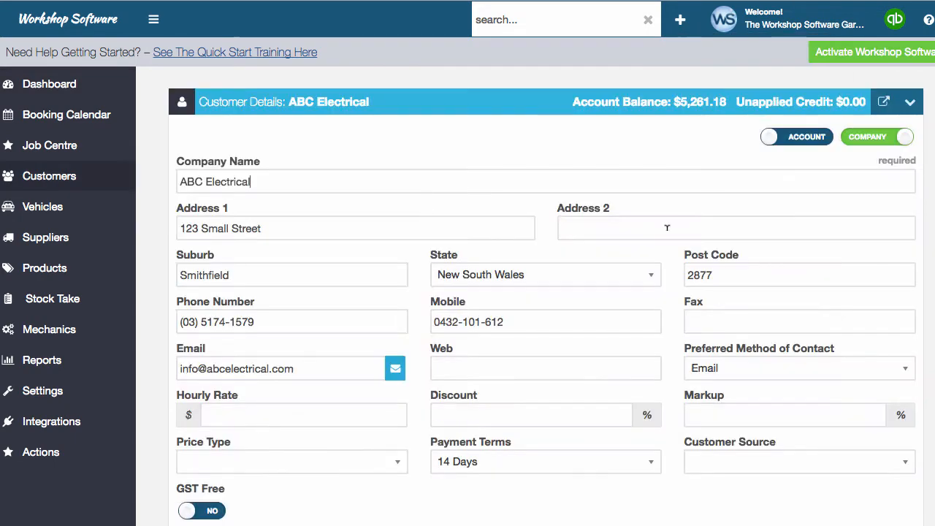
pyautogui.scroll(-3)
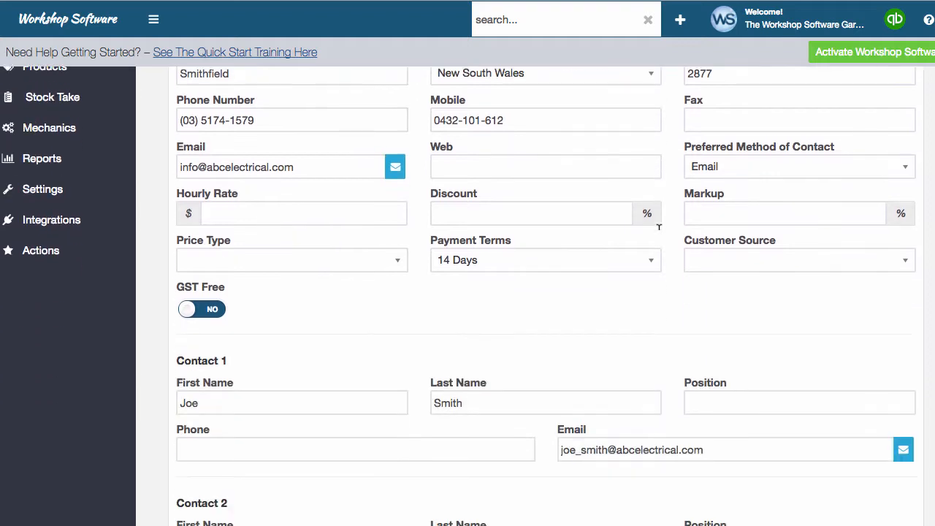
pyautogui.scroll(-3)
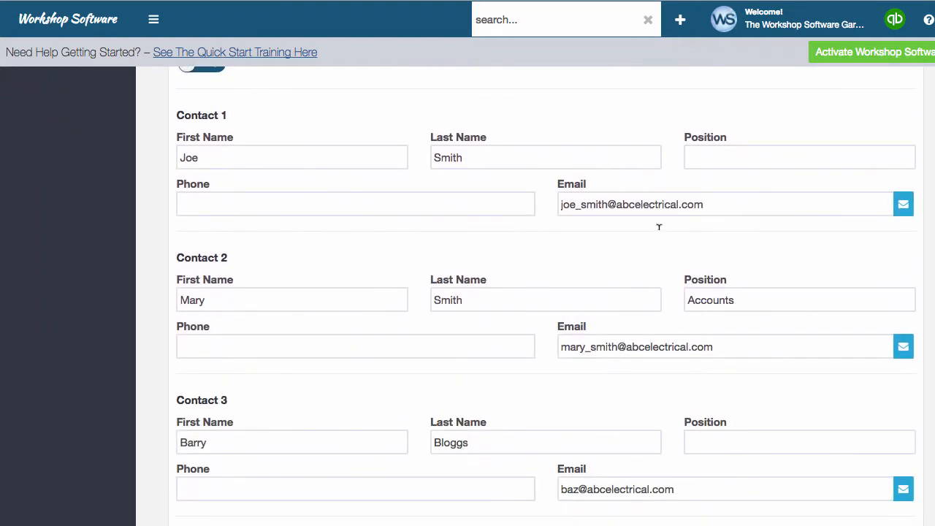
pyautogui.scroll(-3)
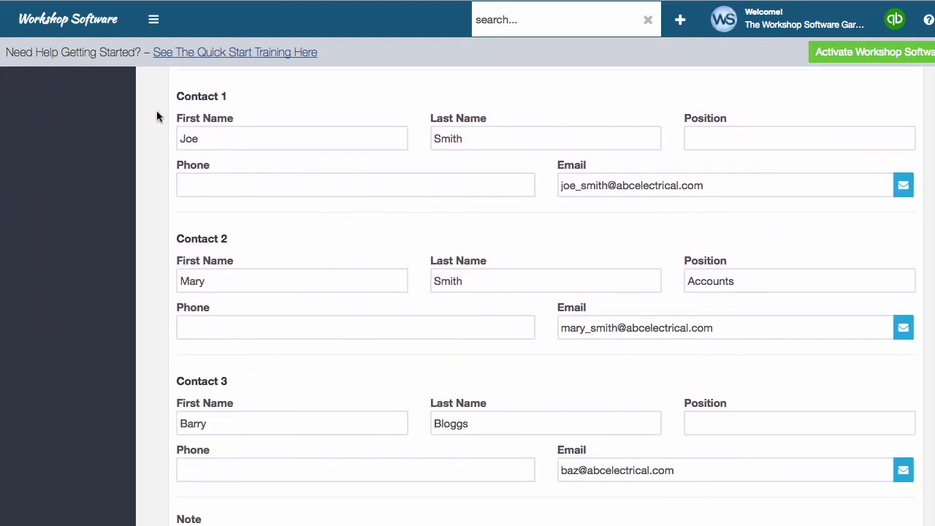
pyautogui.moveTo(231, 345)
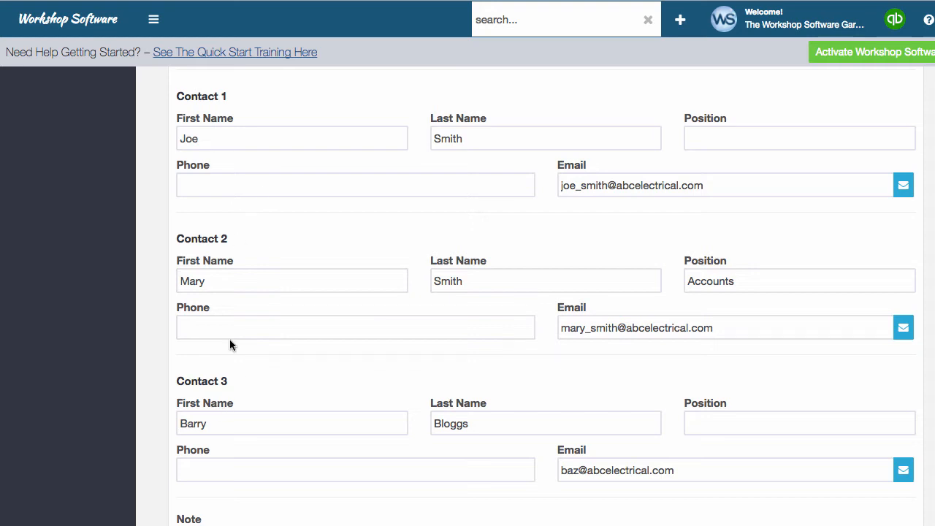
pyautogui.moveTo(257, 387)
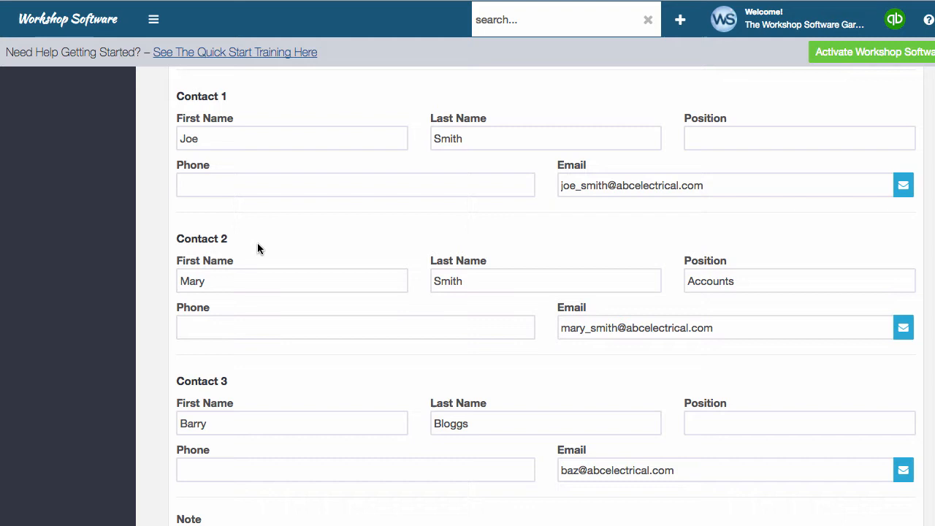
pyautogui.click(799, 138)
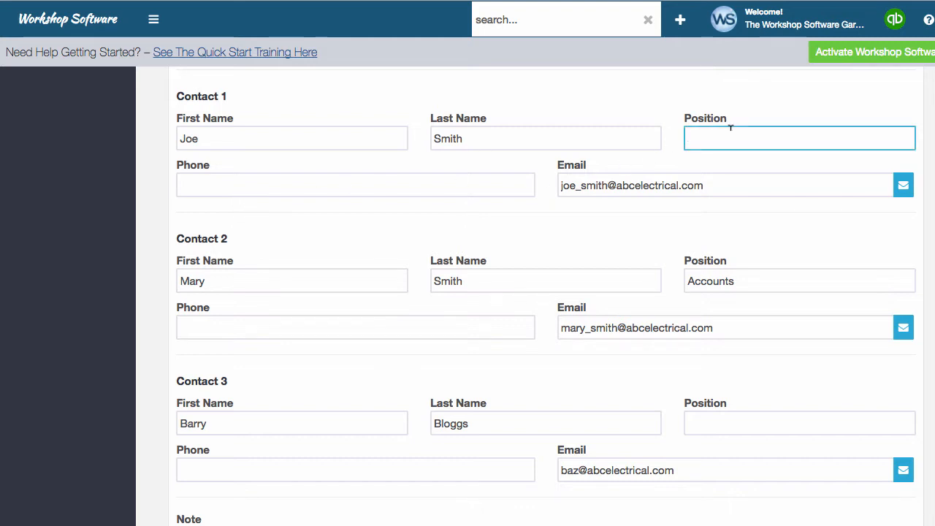
pyautogui.moveTo(299, 289)
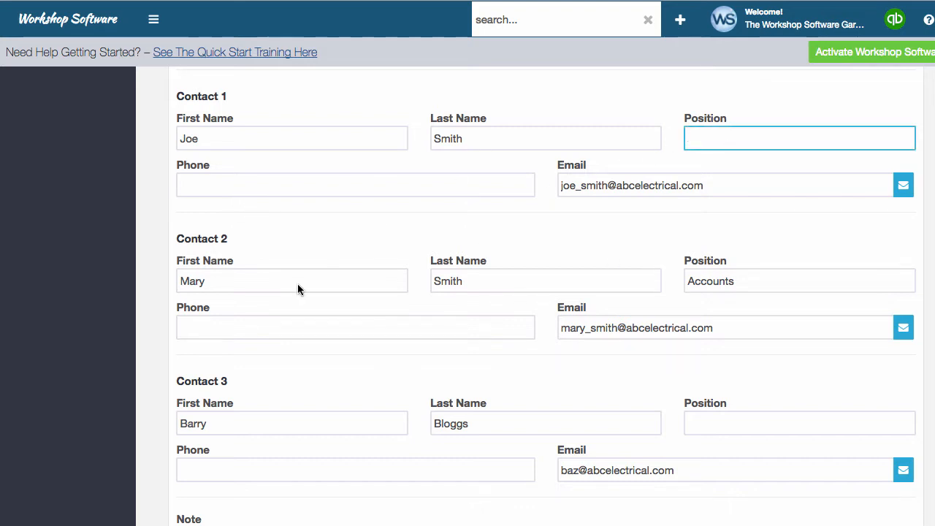
pyautogui.moveTo(555, 412)
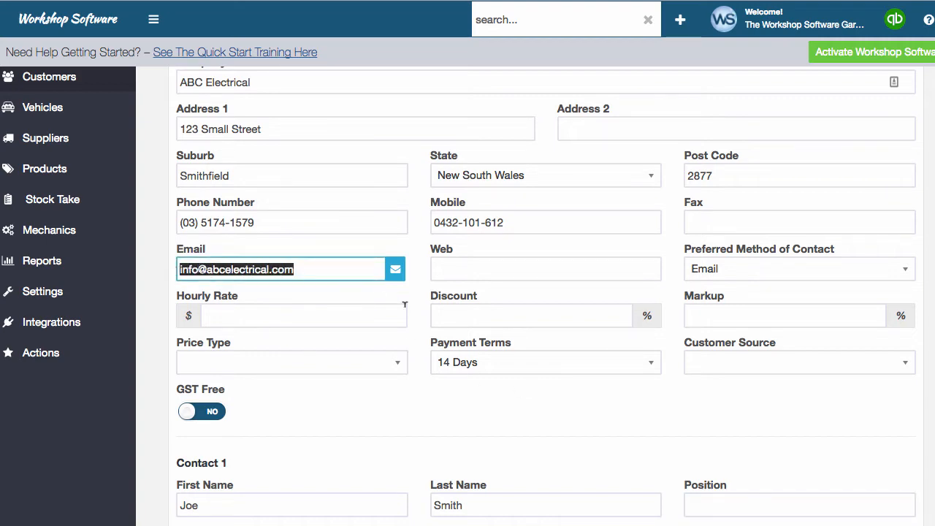
pyautogui.scroll(-3)
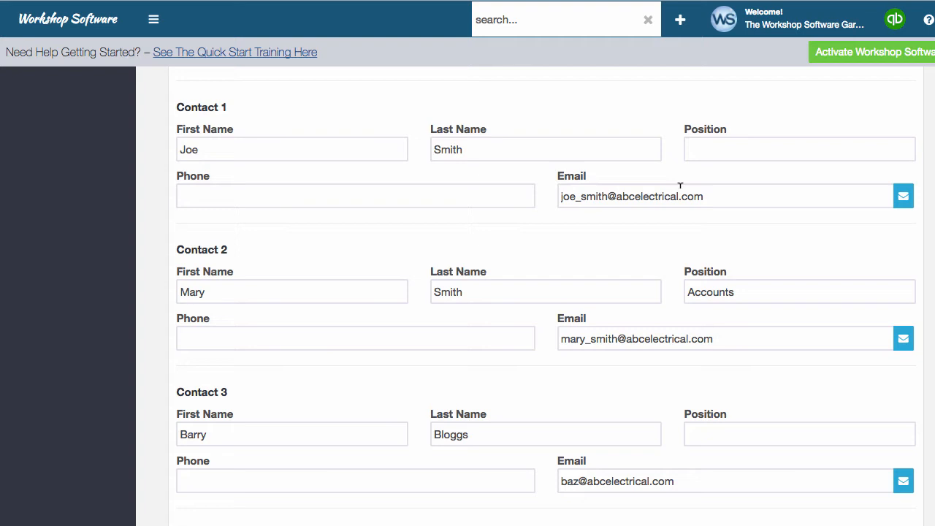
pyautogui.moveTo(698, 483)
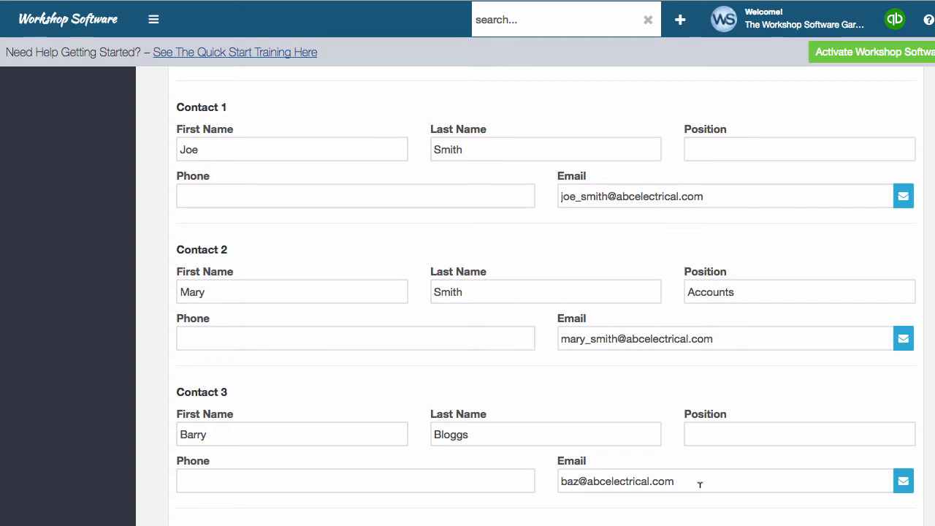
pyautogui.moveTo(689, 424)
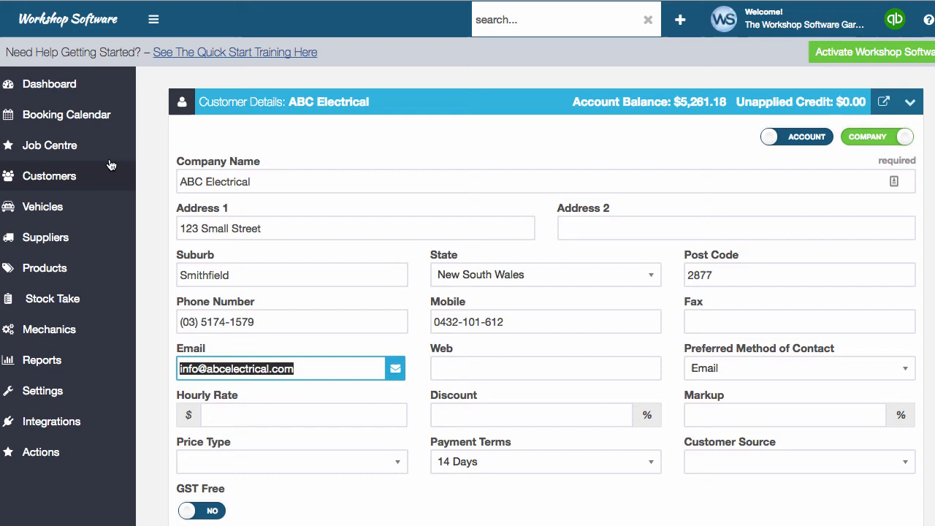
# Step: From Job Centre, load ABC Electrical's open invoice job 50474 and reveal its print and email options
pyautogui.click(49, 144)
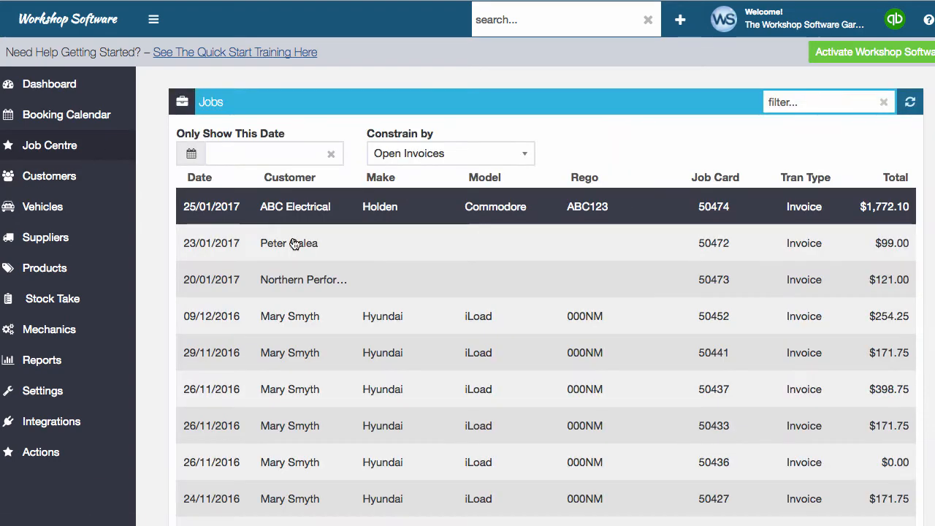
pyautogui.click(295, 206)
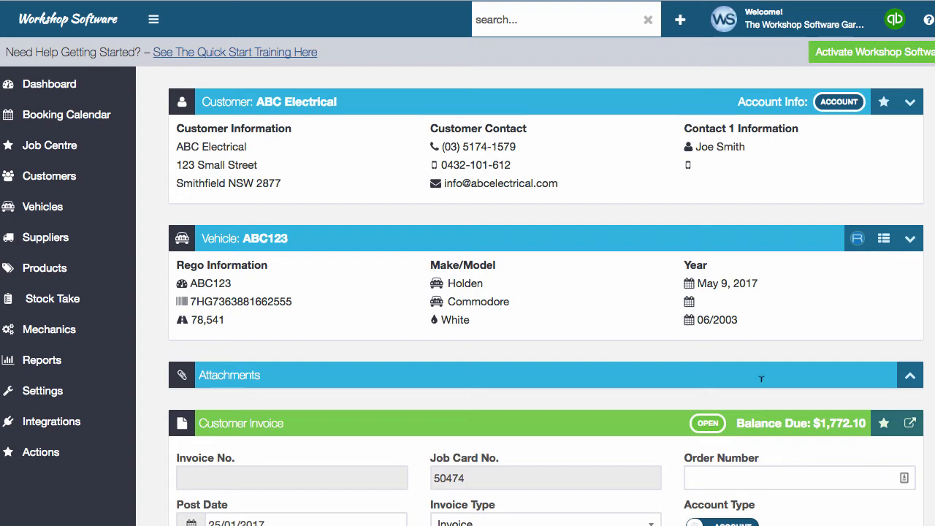
pyautogui.click(908, 423)
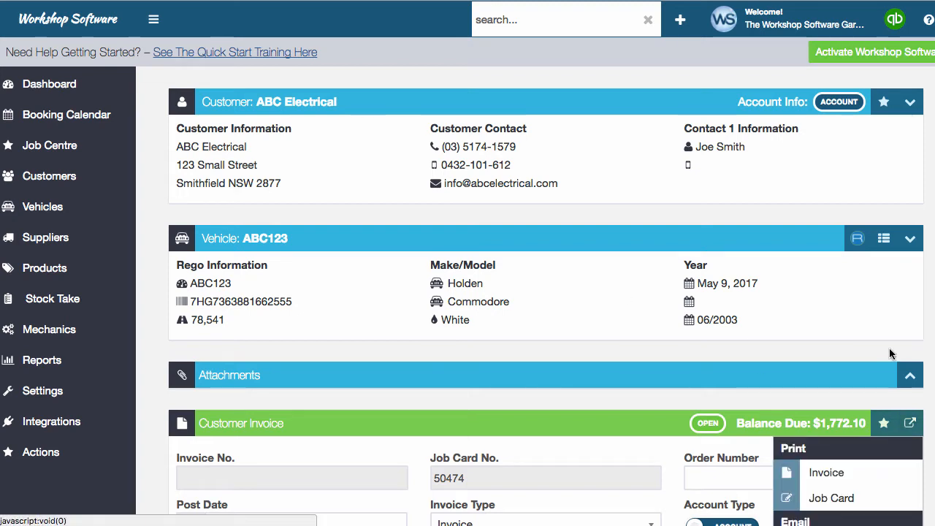
pyautogui.scroll(-3)
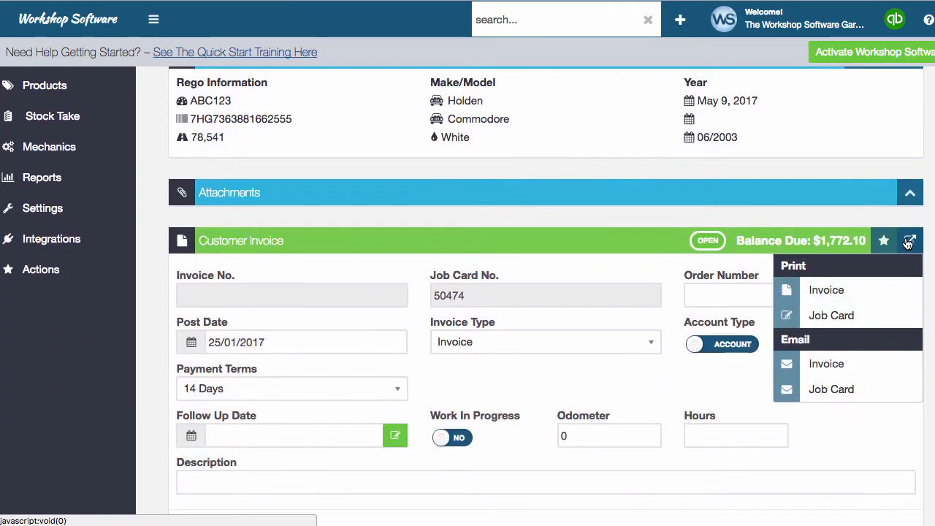
pyautogui.moveTo(827, 363)
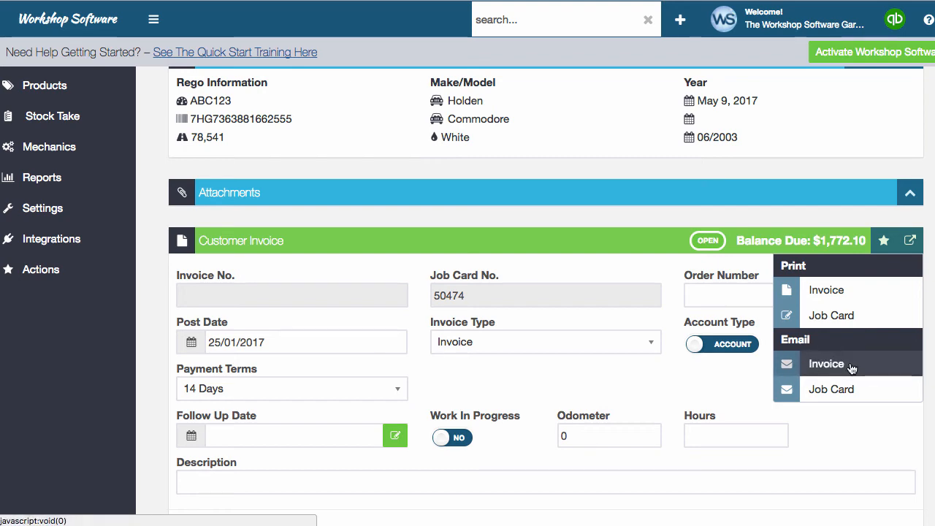
pyautogui.click(827, 364)
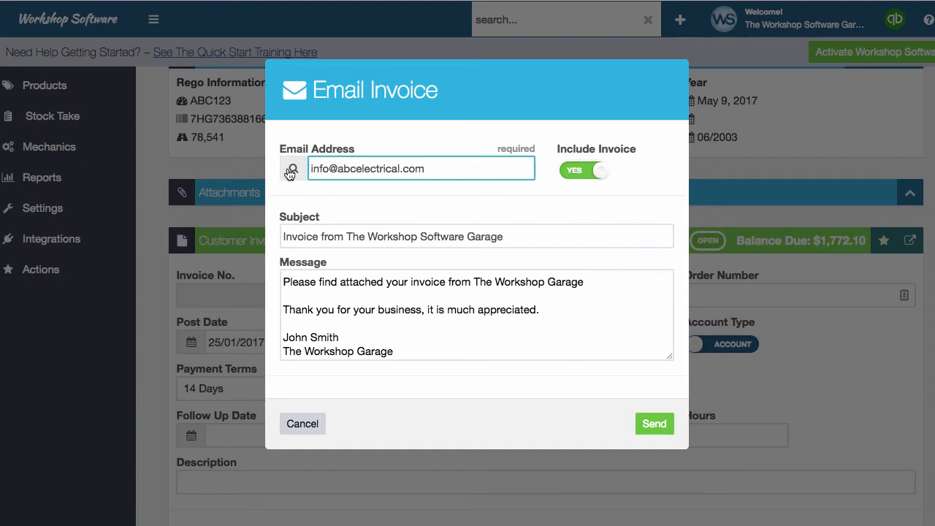
pyautogui.click(290, 169)
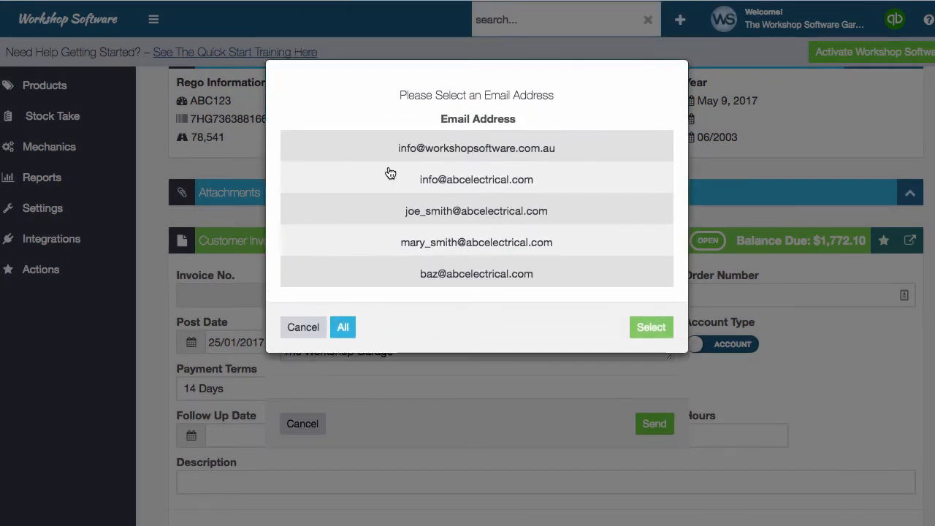
pyautogui.click(476, 210)
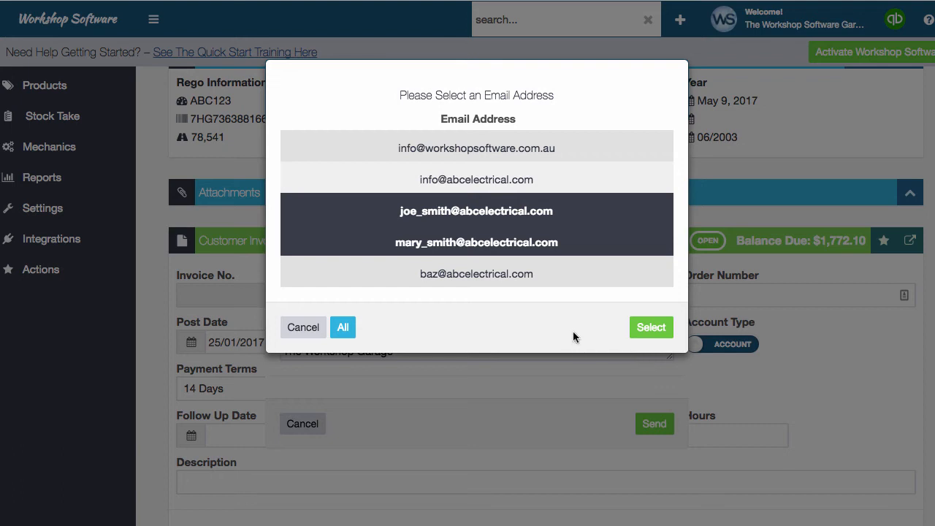
pyautogui.moveTo(638, 334)
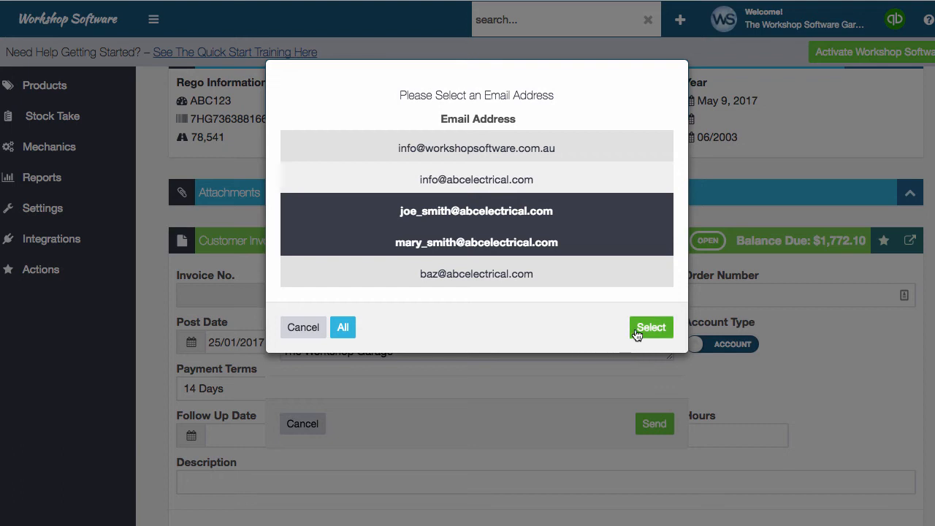
pyautogui.click(652, 327)
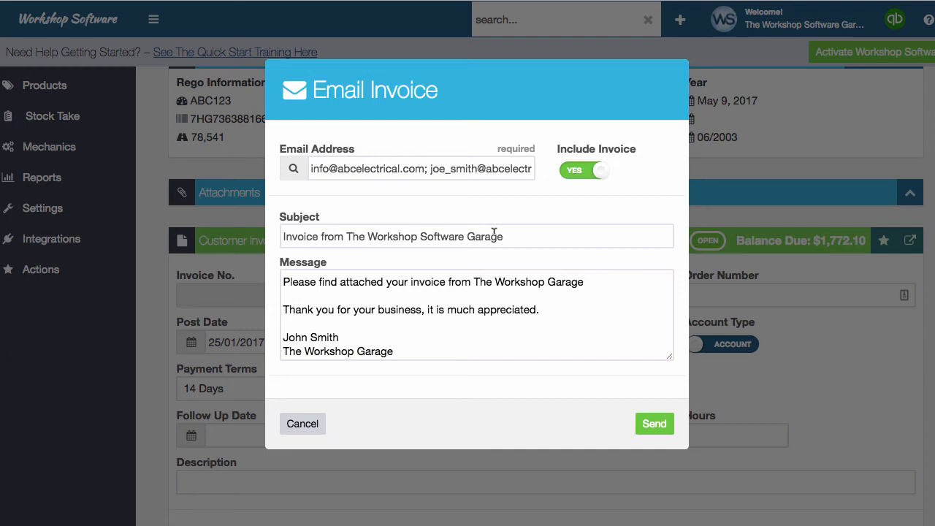
pyautogui.click(421, 168)
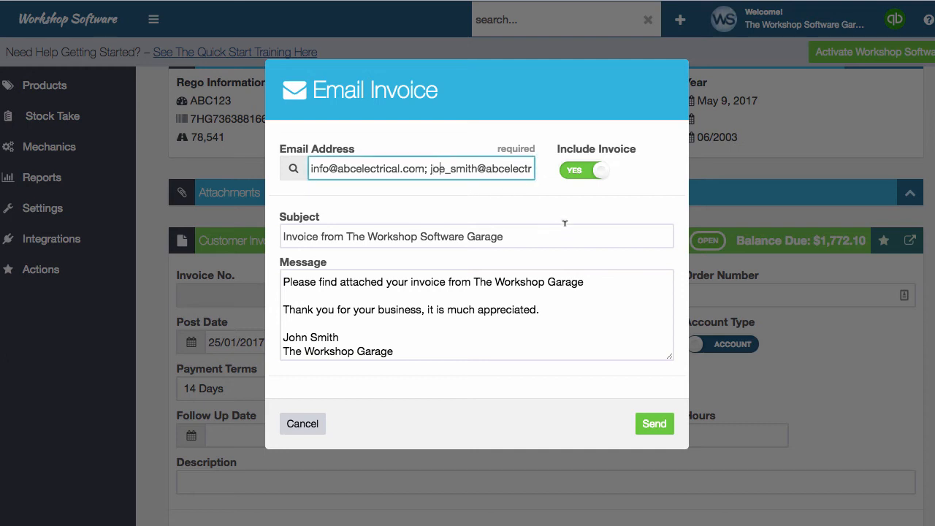